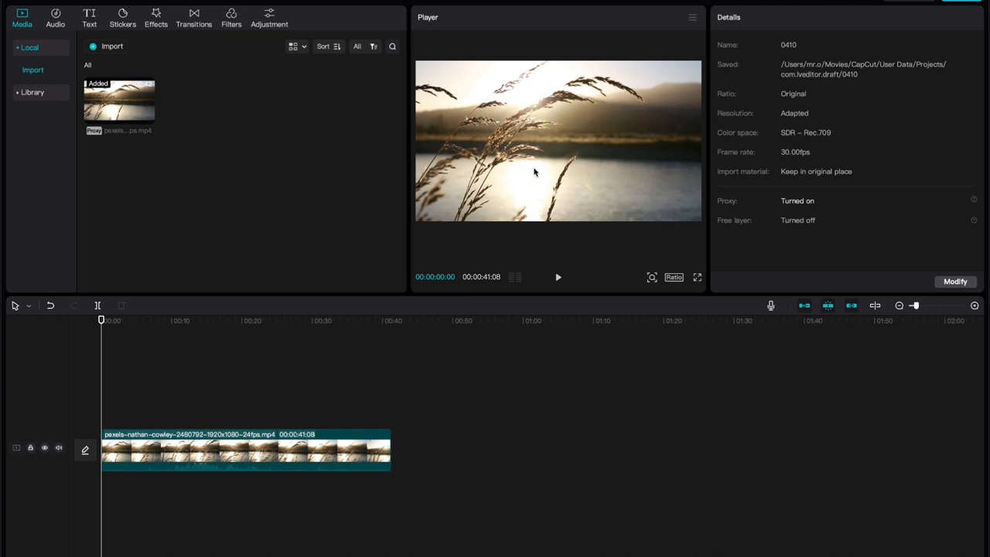
Step: Select the grass clip and raise its Scale slider to 111%
{"action": "left_click", "coordinate": [244, 452]}
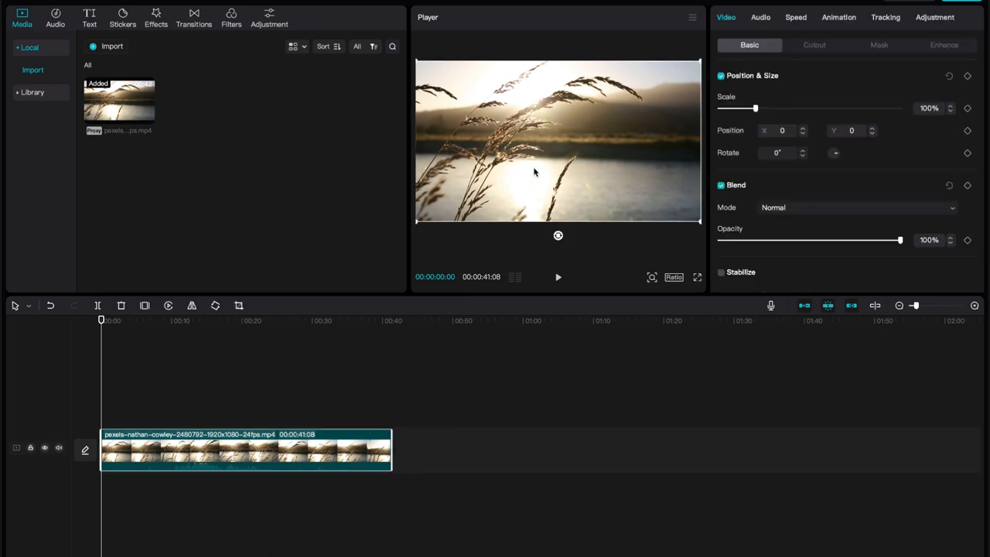
{"action": "left_click", "coordinate": [22, 16]}
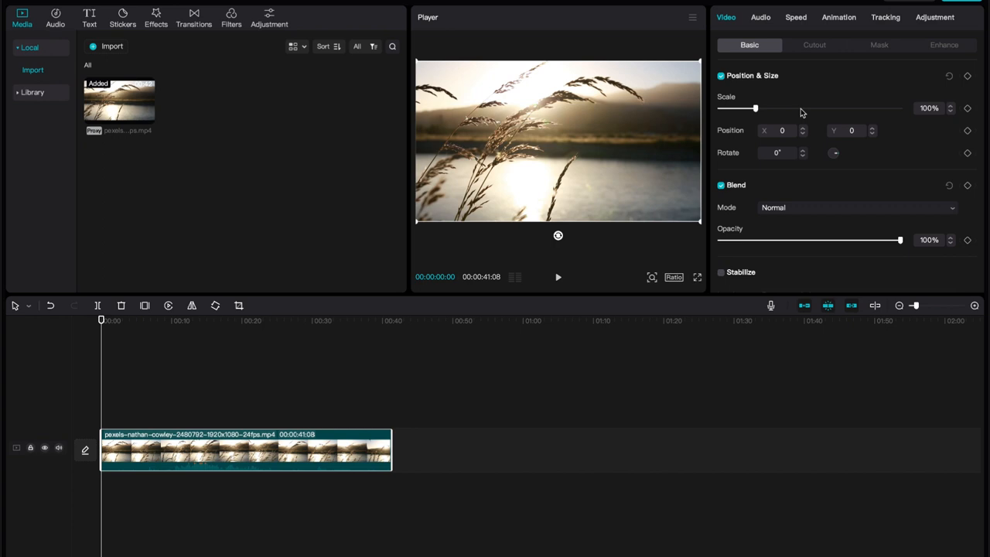
{"action": "left_click_drag", "start_coordinate": [755, 109], "coordinate": [761, 108]}
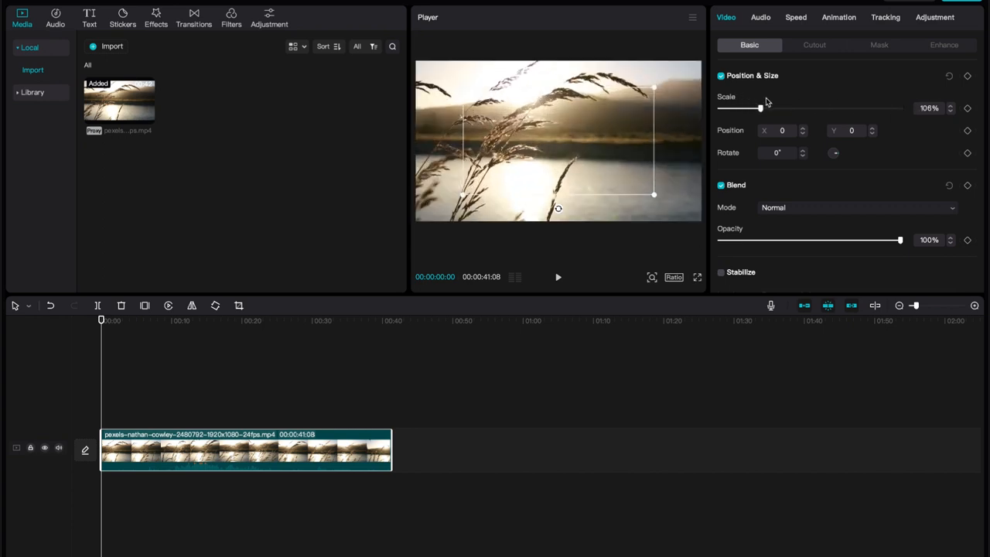
{"action": "left_click_drag", "start_coordinate": [759, 108], "coordinate": [765, 109]}
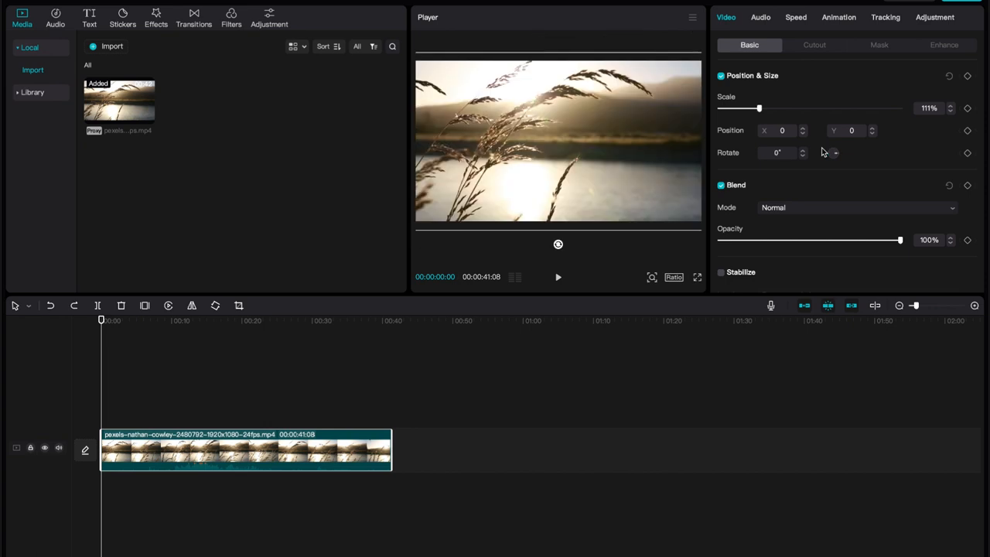
{"action": "left_click", "coordinate": [795, 17]}
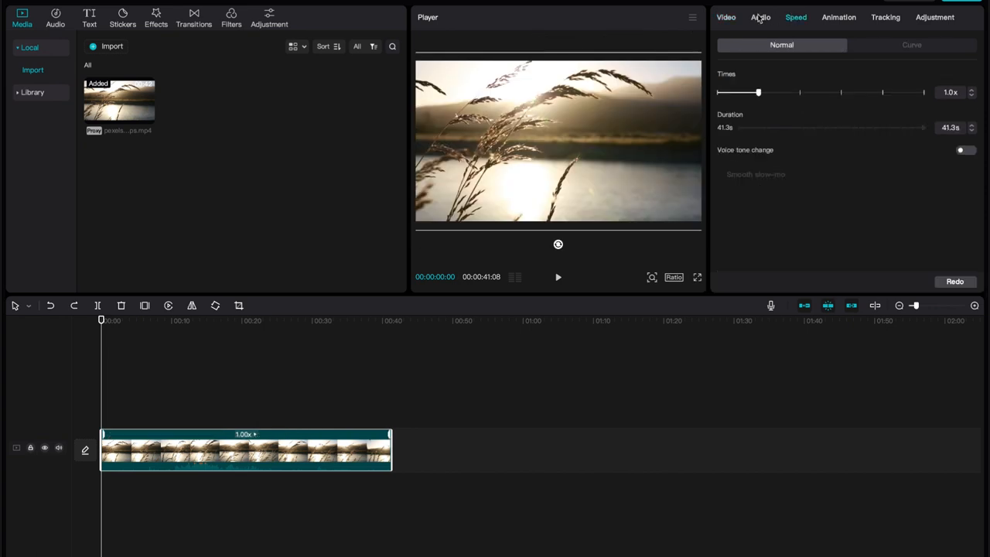
Step: View the Adjustment settings, then bring up the canvas aspect-ratio list below the Player
{"action": "left_click", "coordinate": [934, 17]}
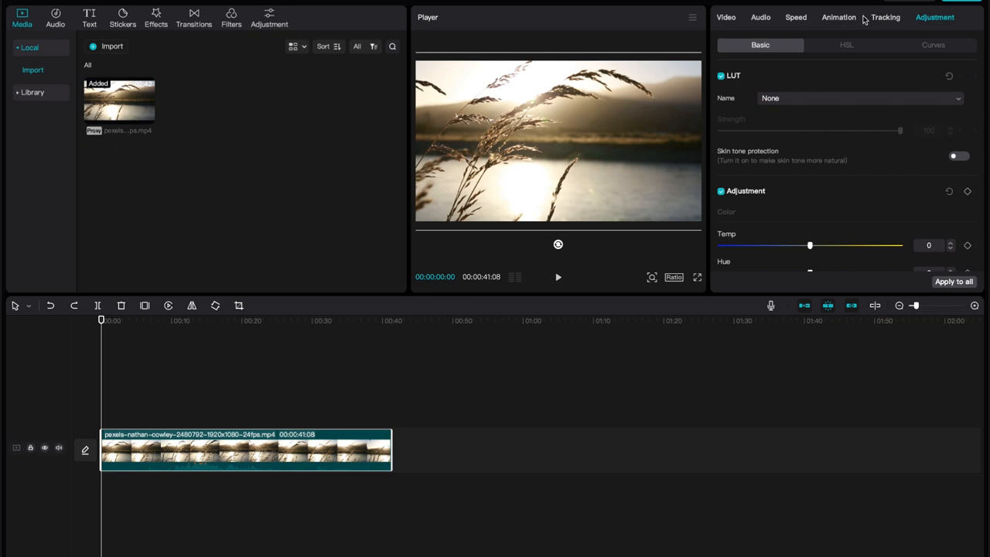
{"action": "mouse_move", "coordinate": [597, 263]}
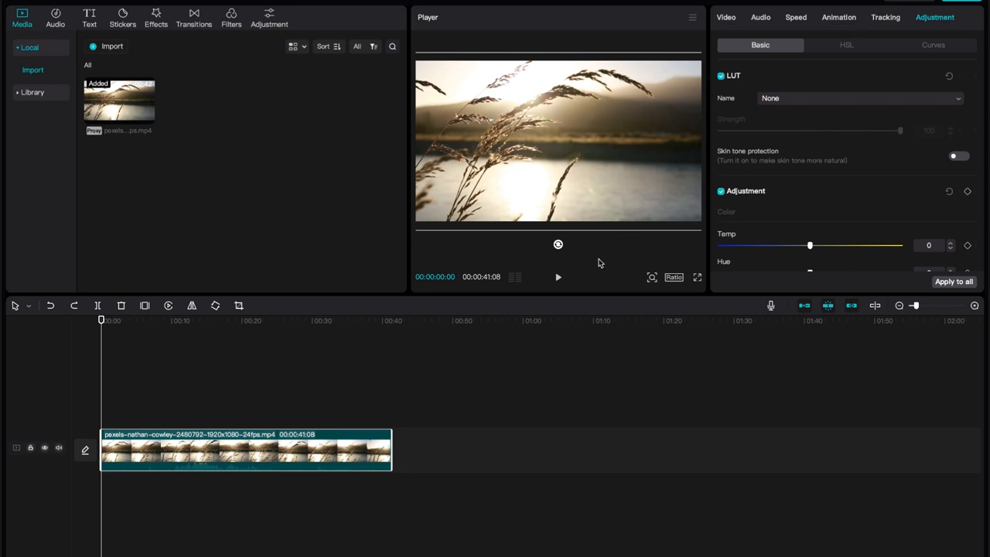
{"action": "left_click", "coordinate": [674, 276]}
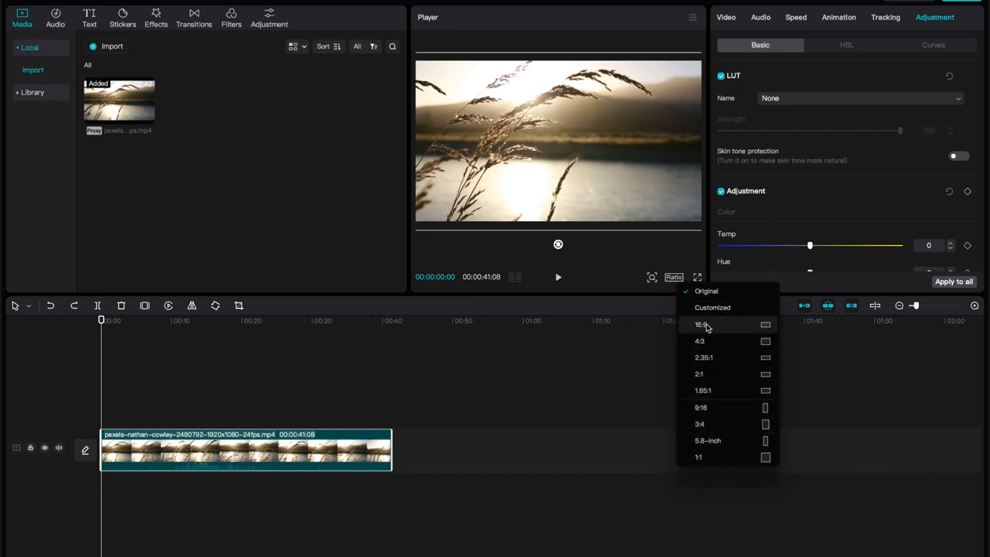
{"action": "left_click", "coordinate": [699, 325]}
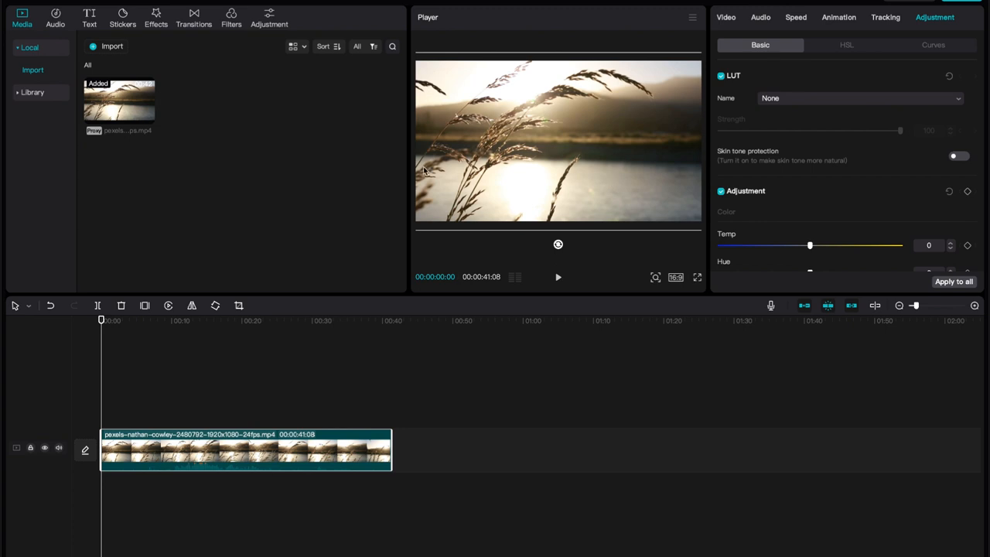
{"action": "mouse_move", "coordinate": [509, 185]}
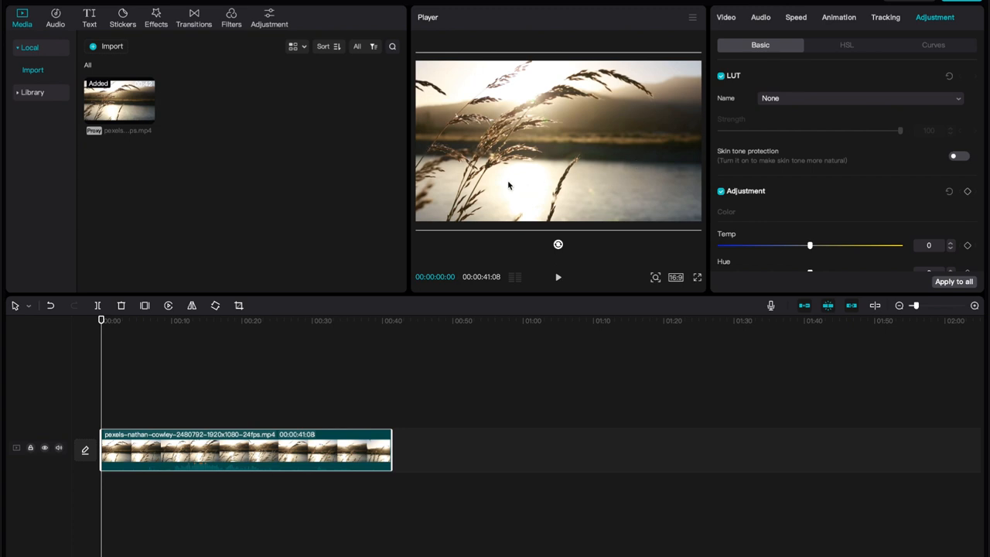
{"action": "mouse_move", "coordinate": [596, 268]}
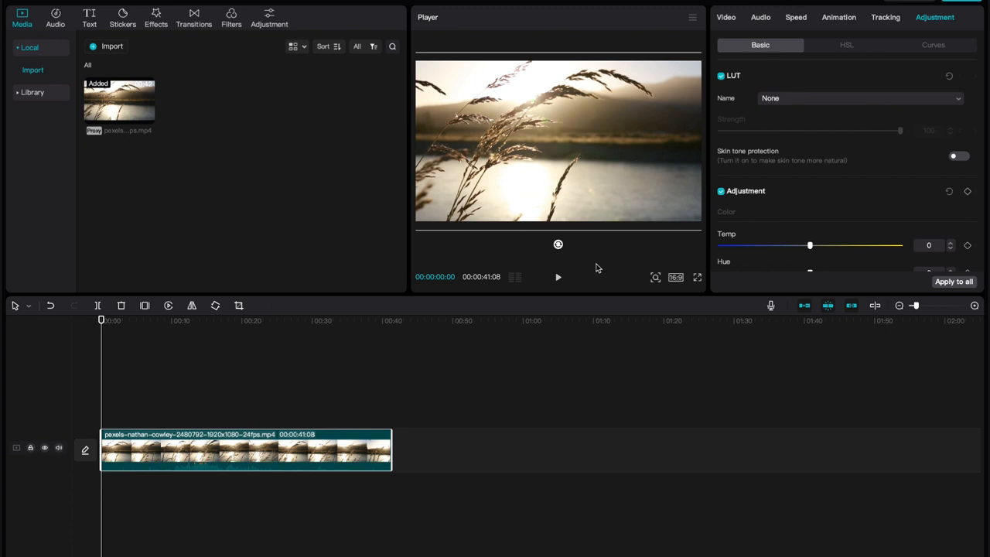
{"action": "left_click", "coordinate": [674, 276]}
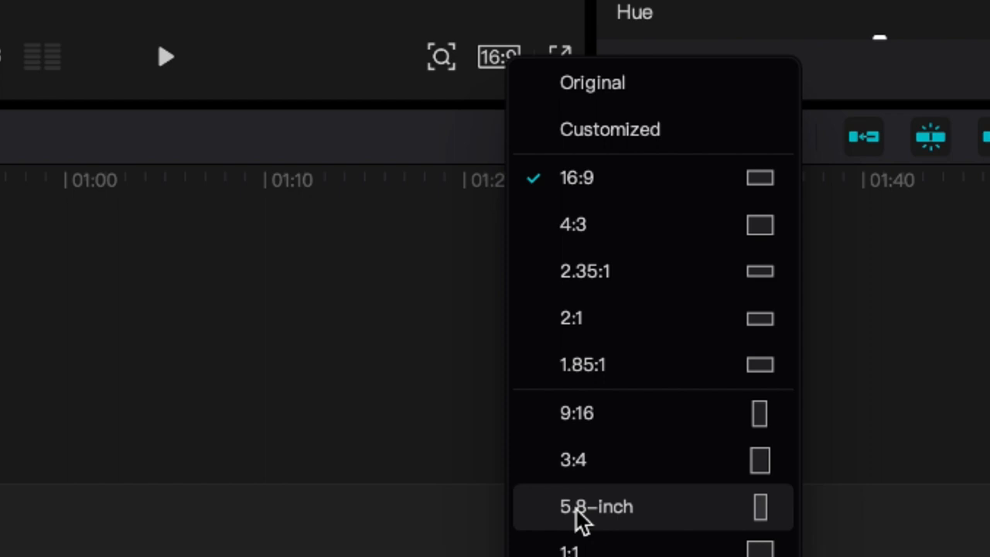
Step: Try the 5.8-inch ratio, then settle on 9:16 and fill the vertical frame with the clip
{"action": "left_click", "coordinate": [595, 507]}
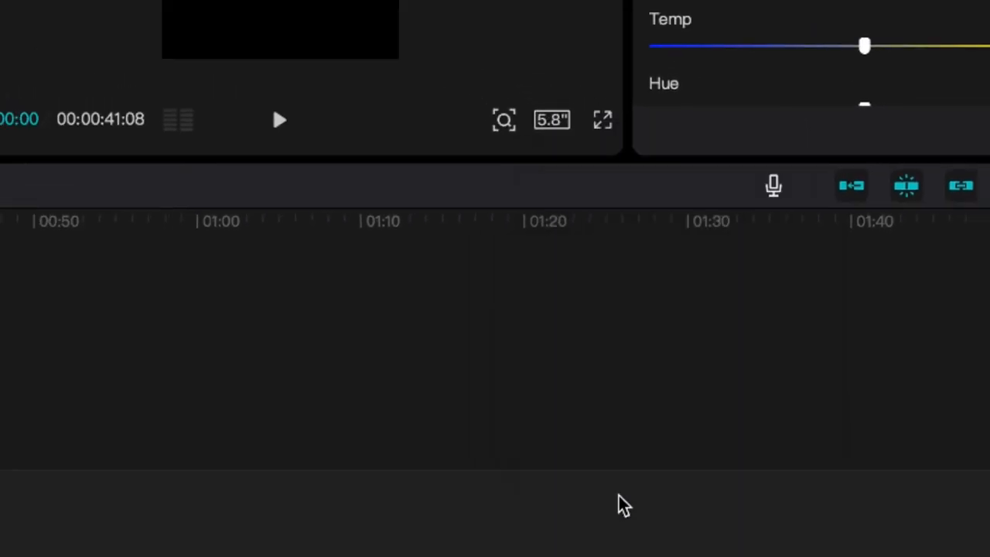
{"action": "left_click", "coordinate": [550, 119]}
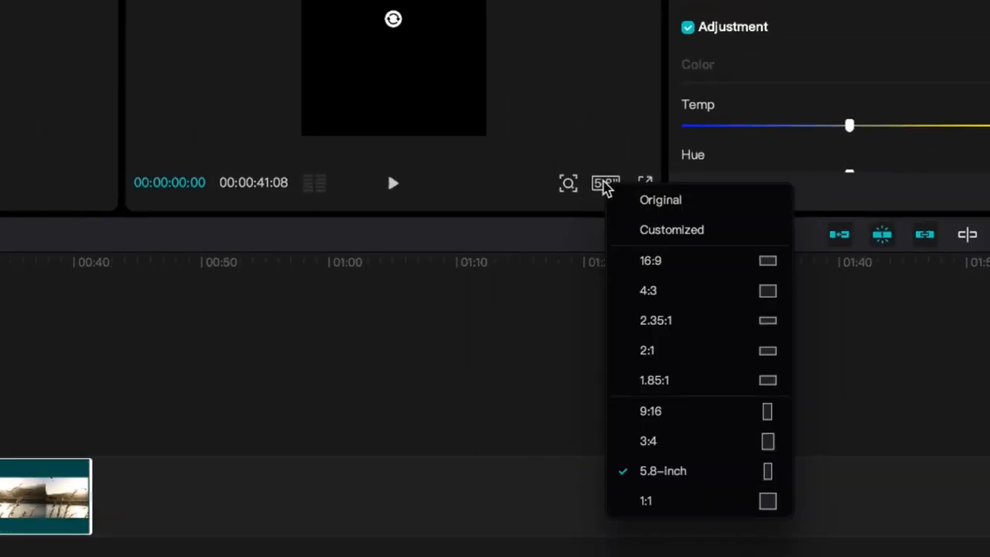
{"action": "left_click", "coordinate": [649, 412]}
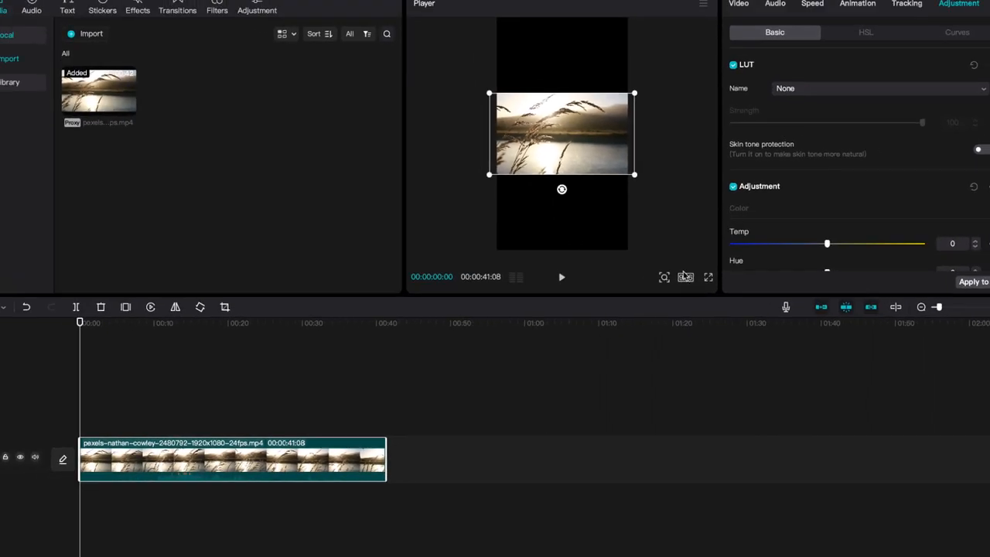
{"action": "left_click", "coordinate": [708, 277]}
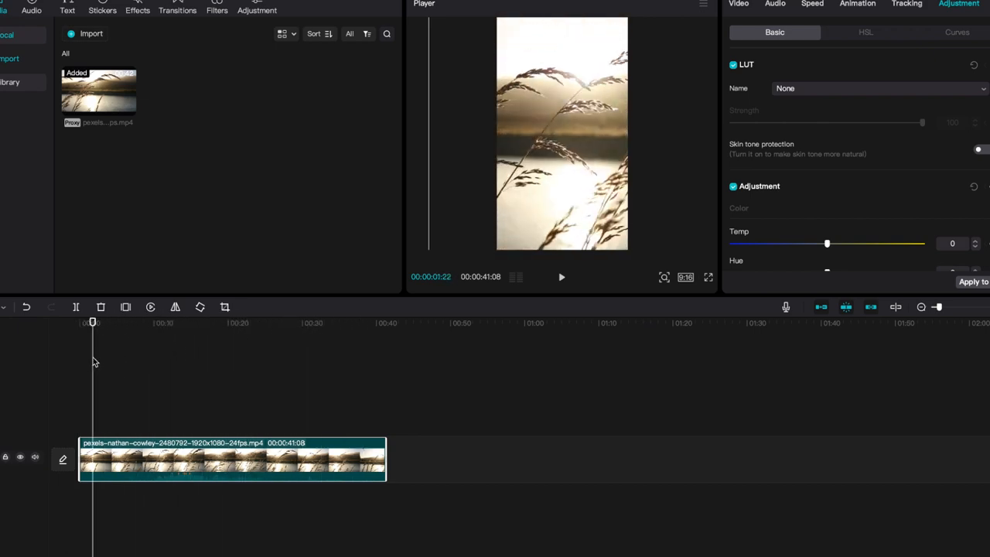
{"action": "mouse_move", "coordinate": [238, 390]}
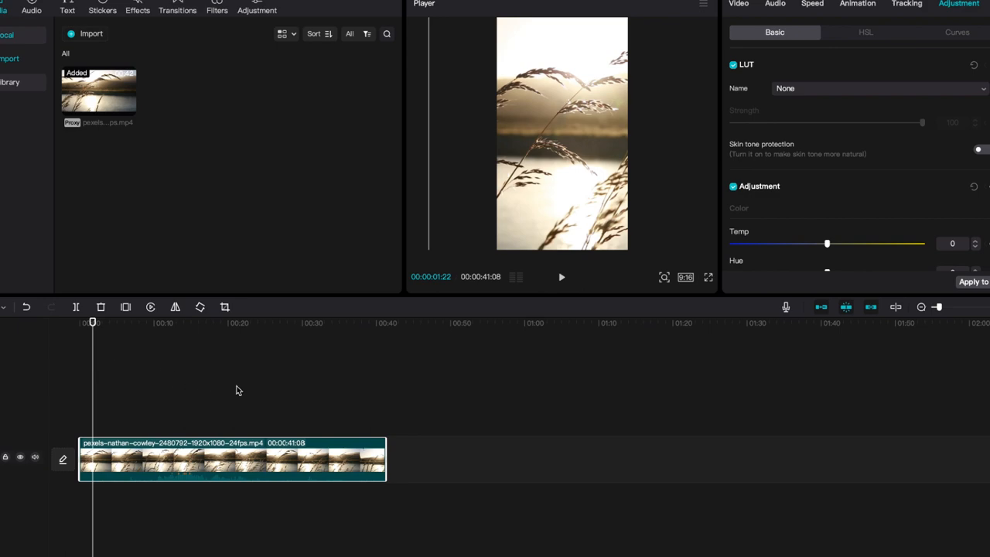